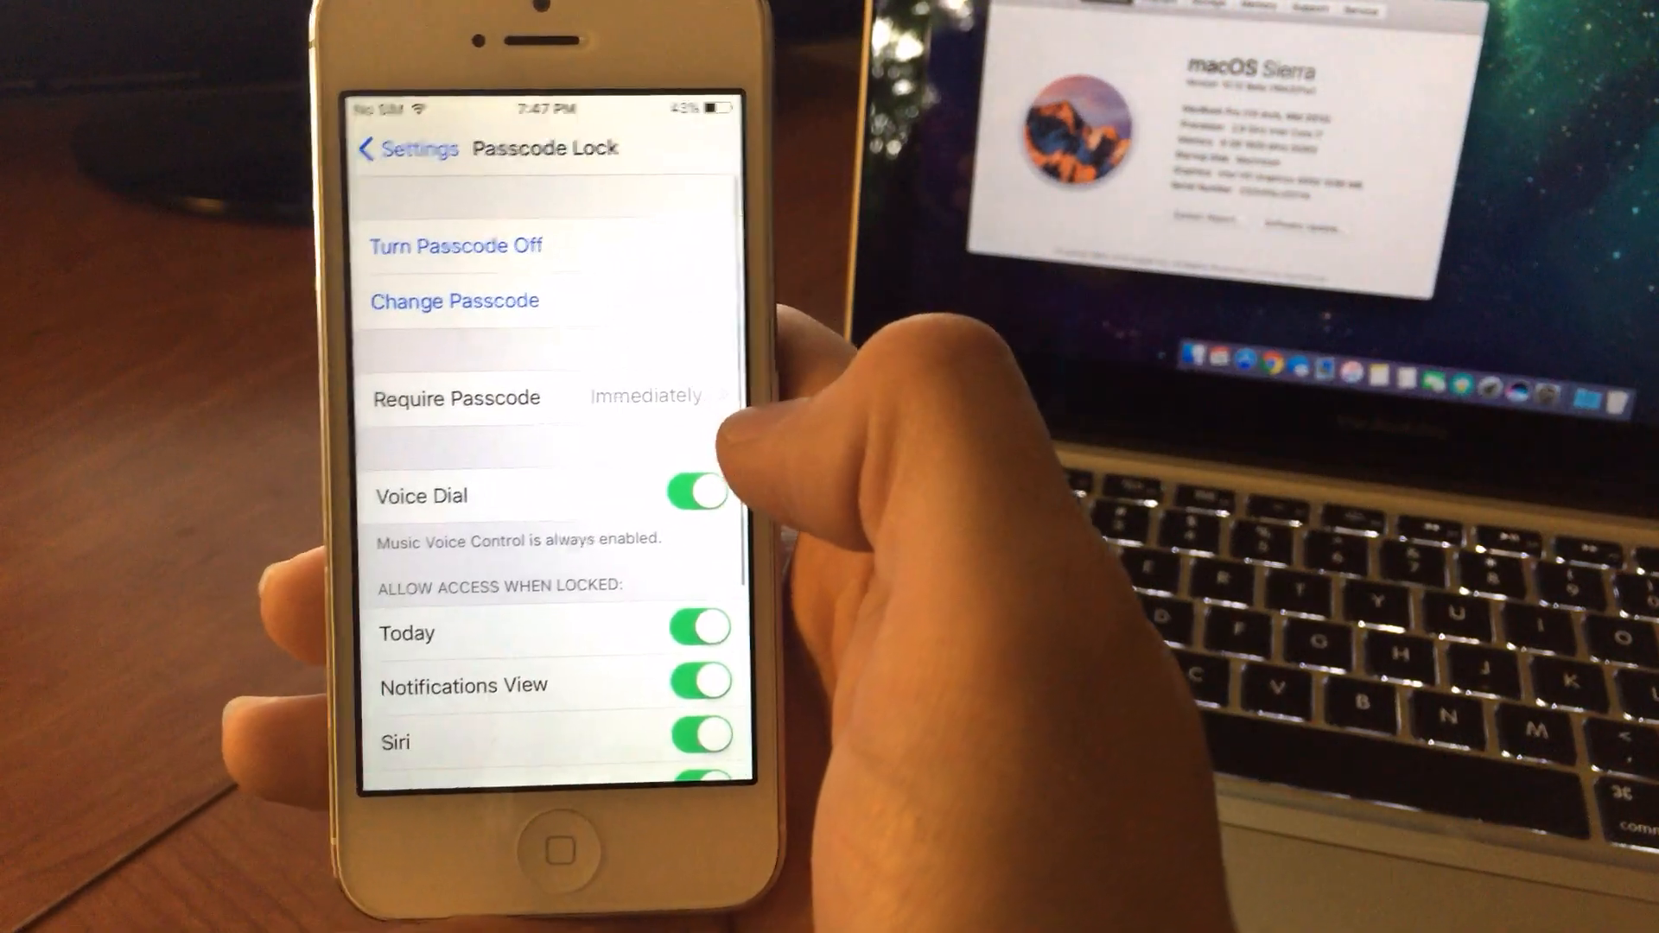
scroll(down, 3)
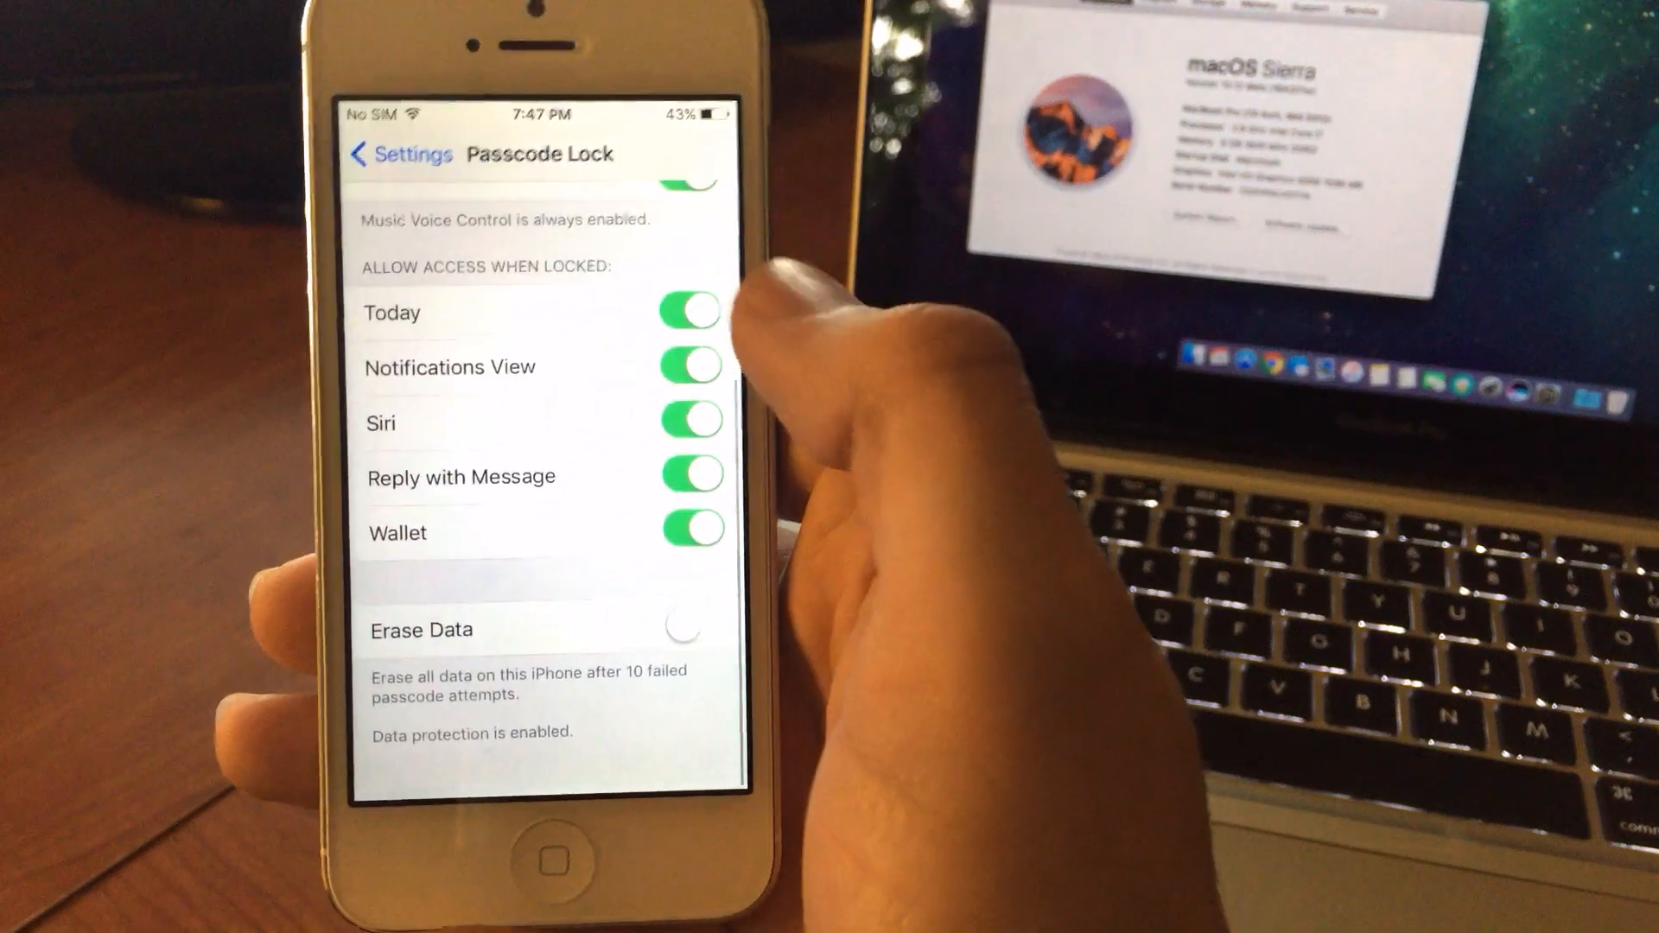